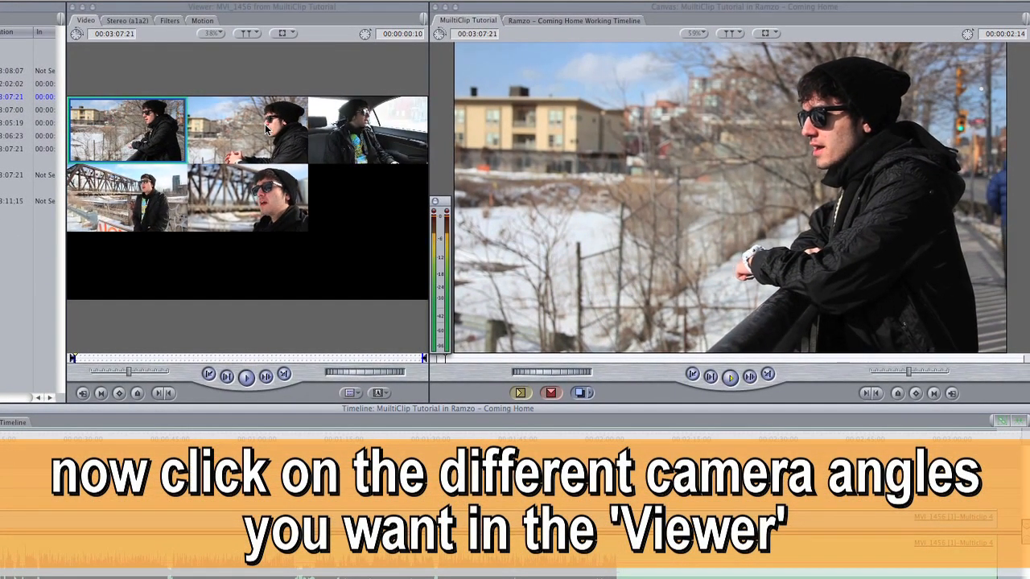
During playback, cut to the railing profile, in-car, wide bridge and bridge close-up angles
{"action": "left_click", "coordinate": [248, 129]}
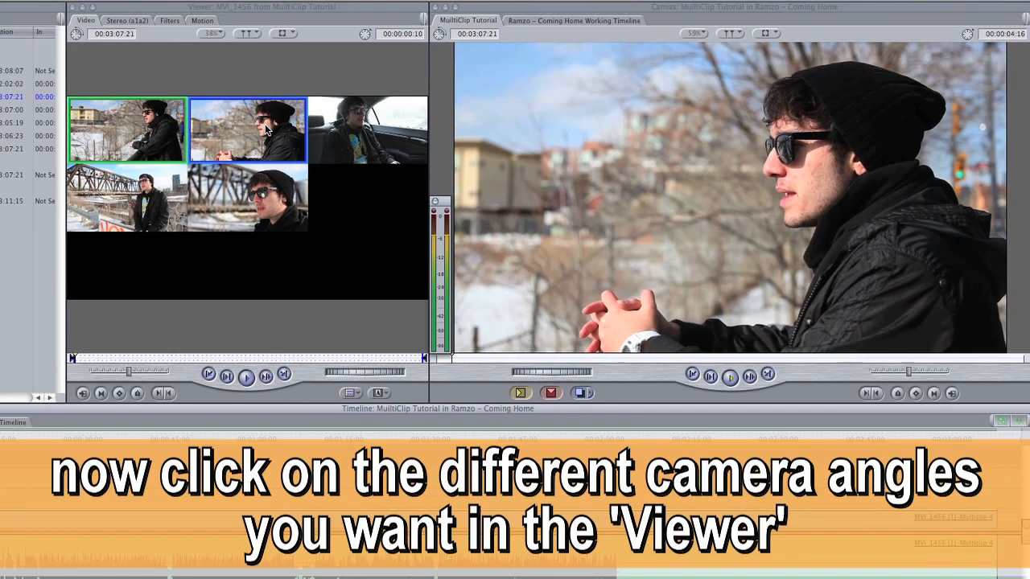
{"action": "left_click", "coordinate": [367, 130]}
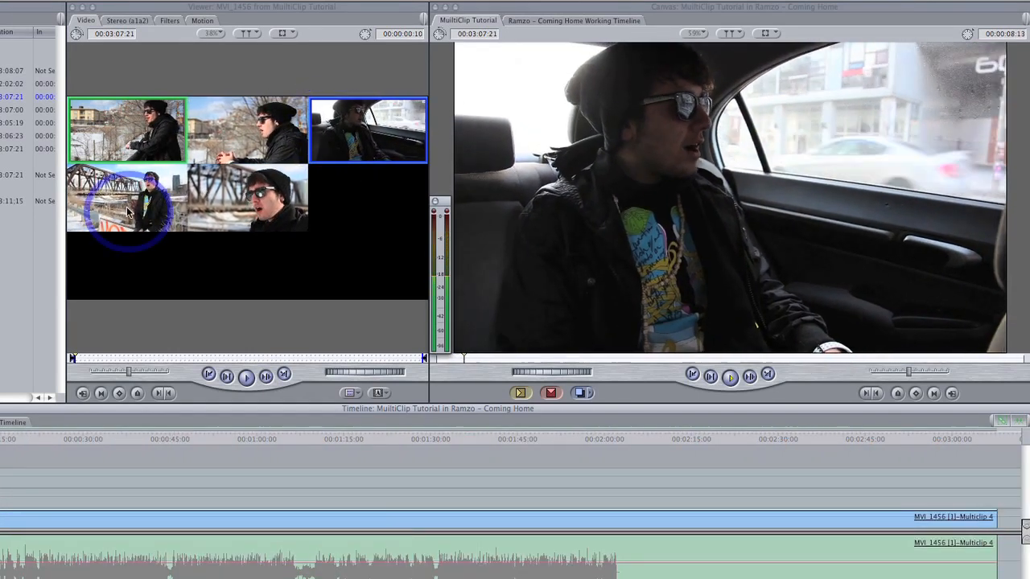
{"action": "left_click", "coordinate": [125, 197]}
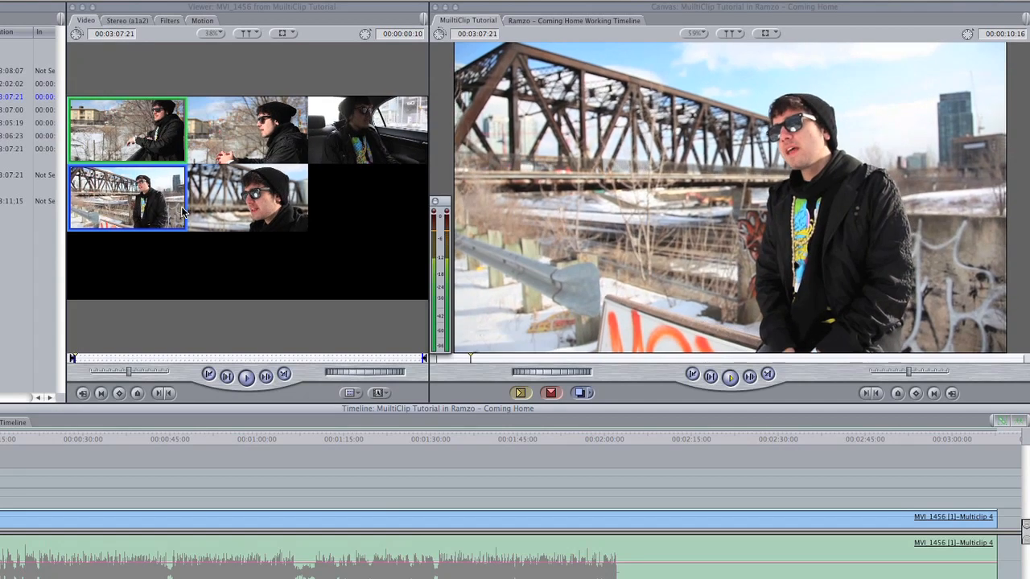
{"action": "left_click", "coordinate": [248, 197]}
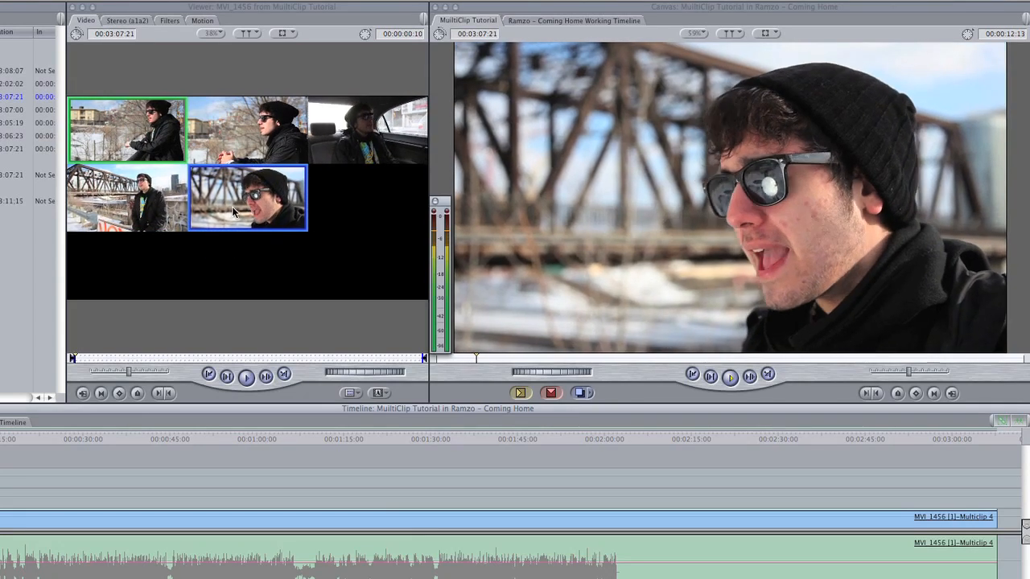